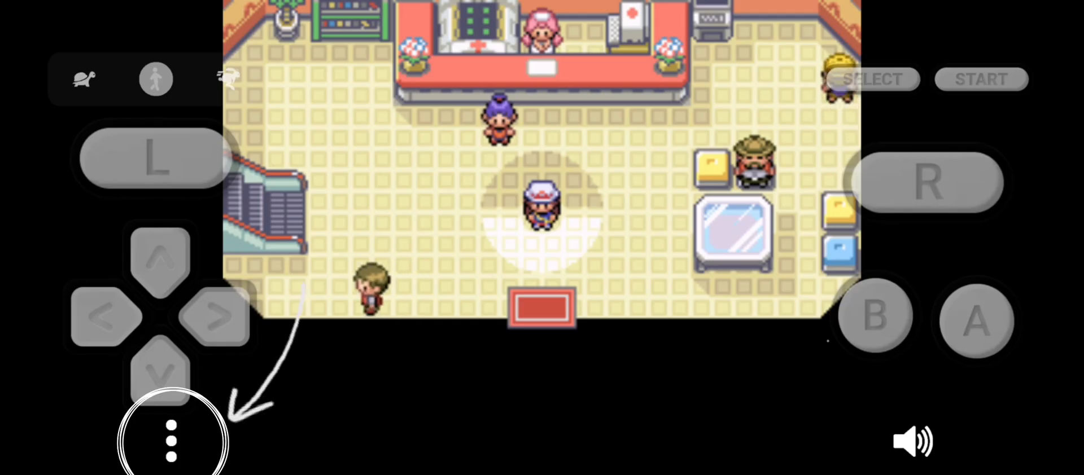
Open the emulator's three-dot options menu and scroll down to show Cheats.
{"action": "left_click", "coordinate": [170, 440]}
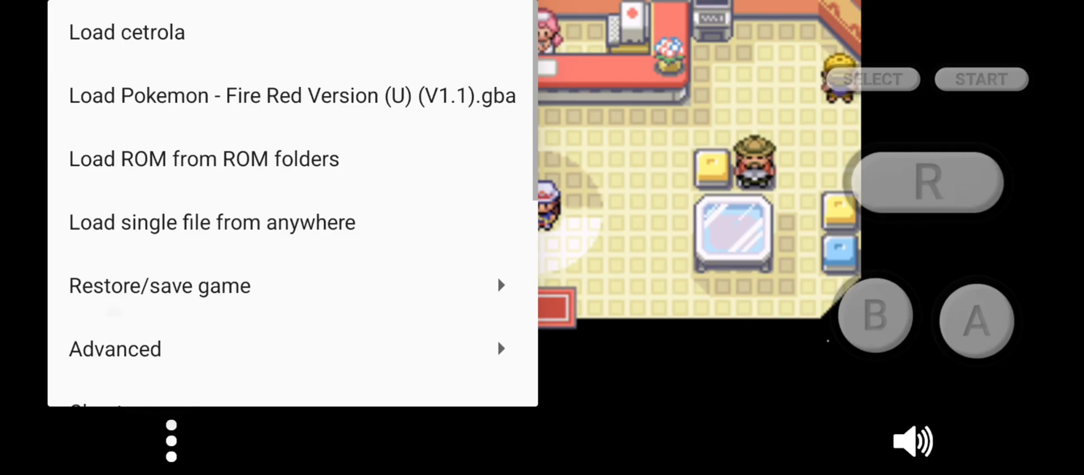
{"action": "scroll", "scroll_direction": "down", "scroll_amount": 3}
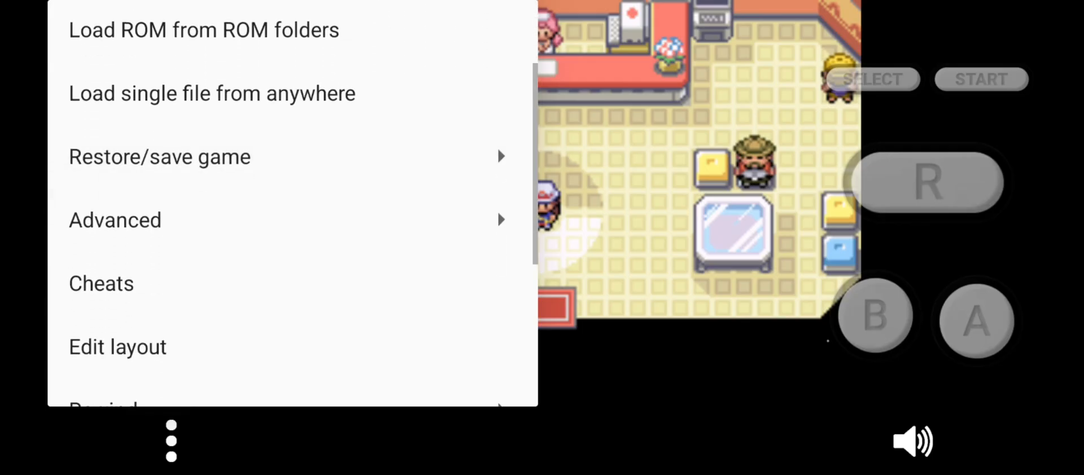
{"action": "left_click", "coordinate": [101, 283]}
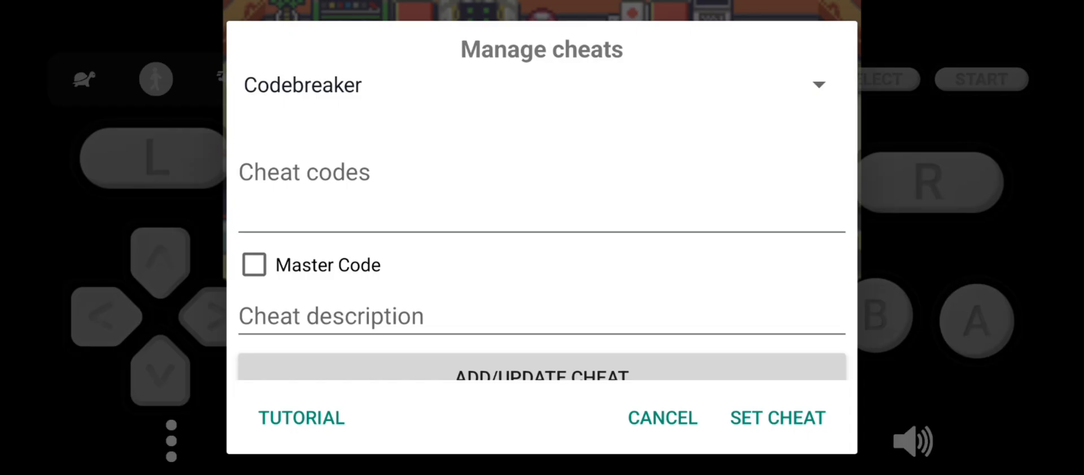
{"action": "left_click", "coordinate": [542, 377]}
{"action": "type", "text": "83005000 61A1"}
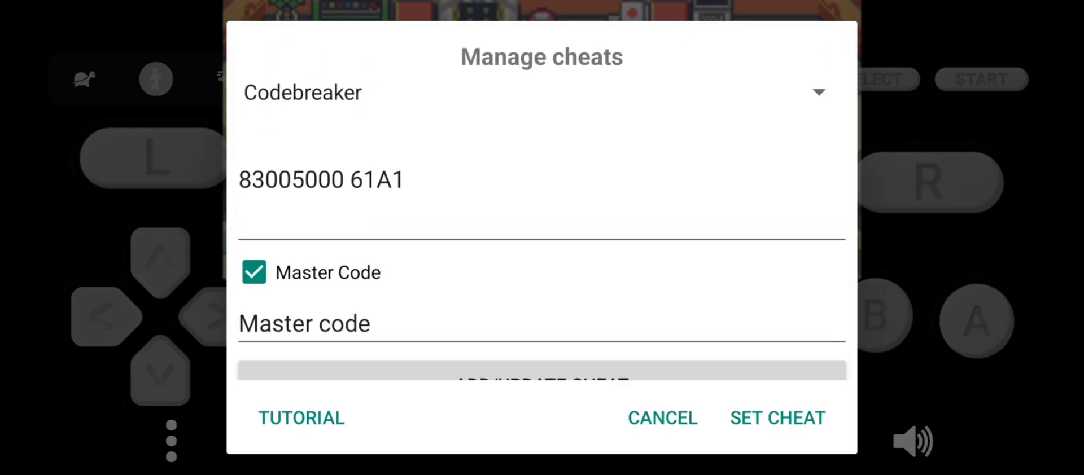
{"action": "left_click", "coordinate": [321, 179]}
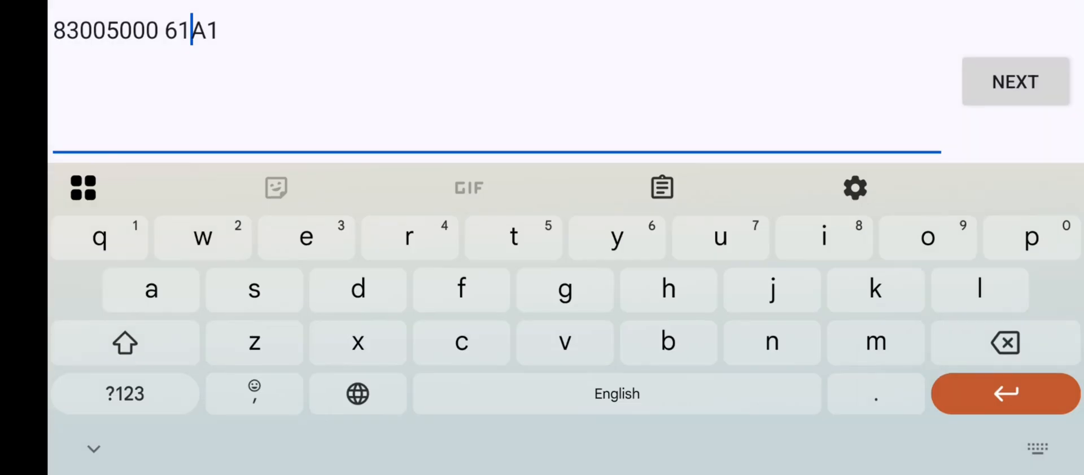
{"action": "double_click", "coordinate": [135, 30]}
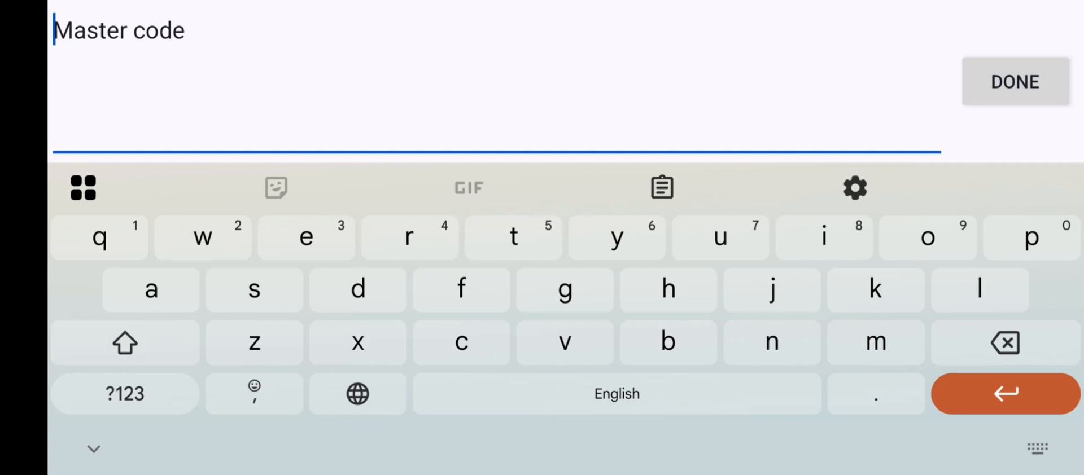
{"action": "left_click", "coordinate": [1014, 82]}
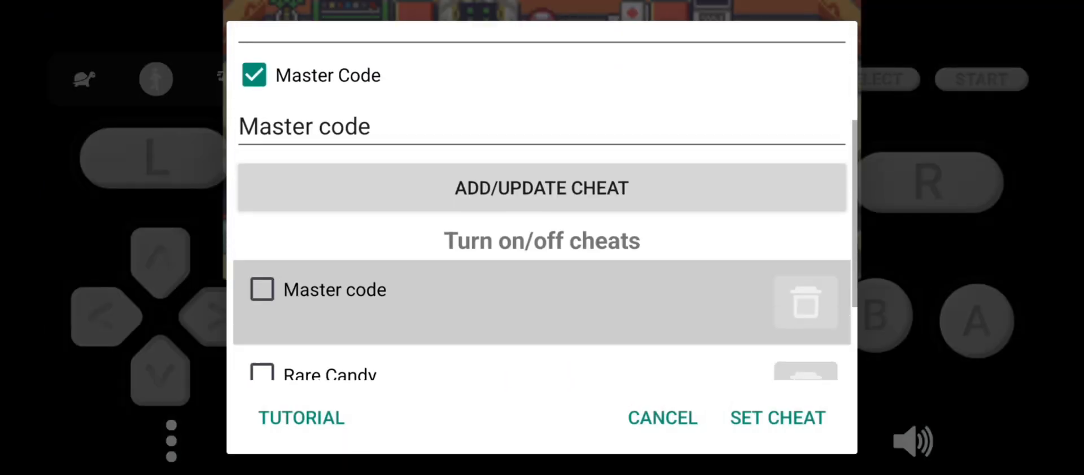
{"action": "left_click", "coordinate": [542, 188]}
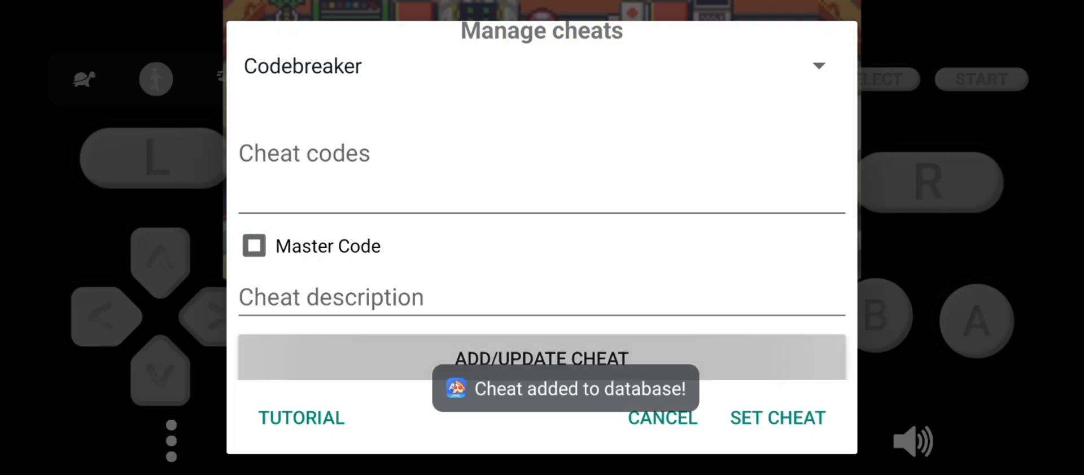
{"action": "scroll", "scroll_direction": "down", "scroll_amount": 3}
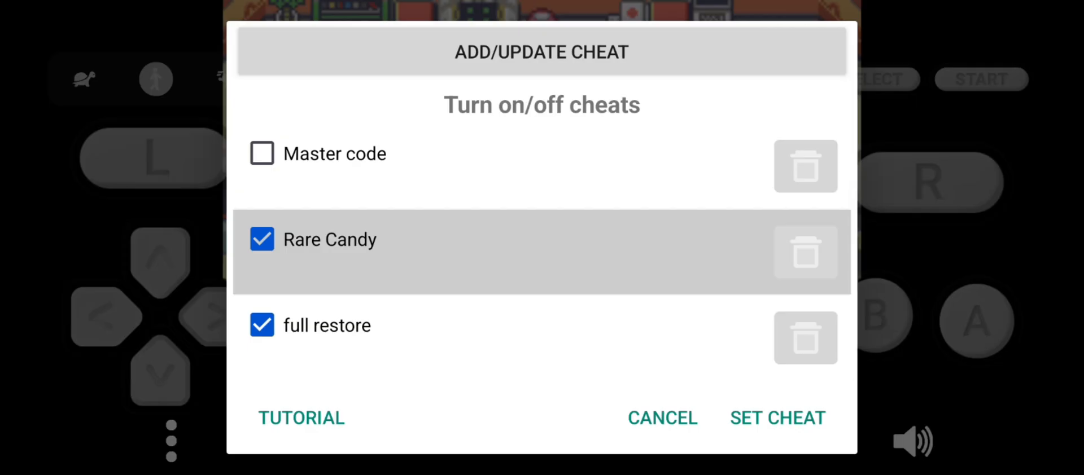
{"action": "left_click", "coordinate": [357, 252]}
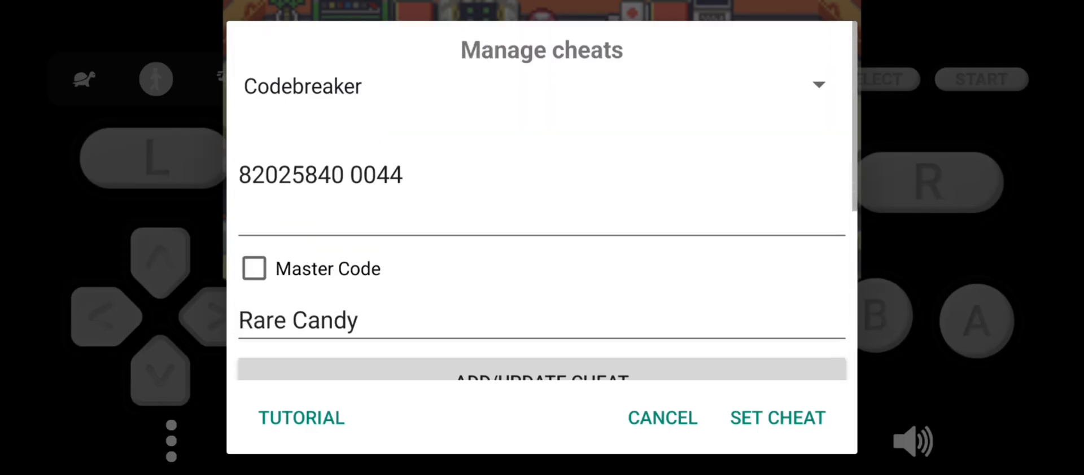
{"action": "left_click", "coordinate": [542, 371]}
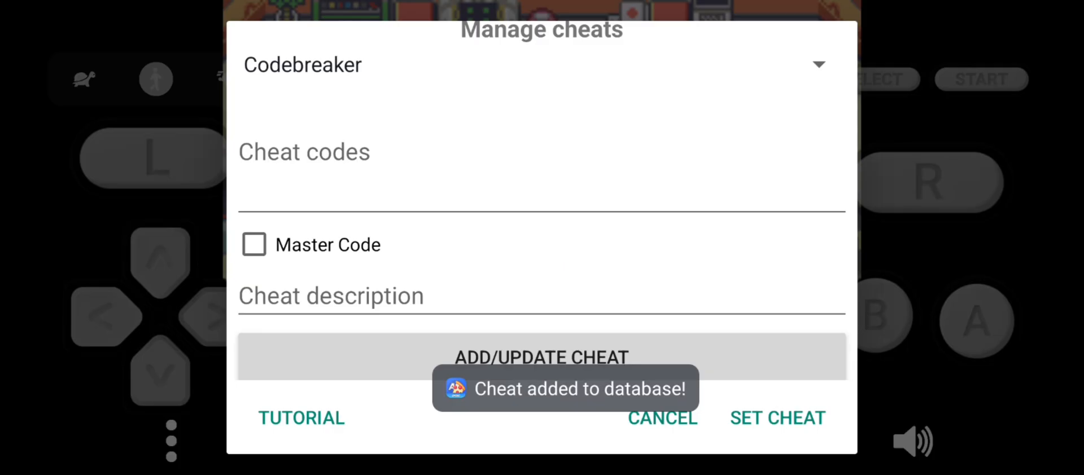
{"action": "left_click", "coordinate": [776, 418]}
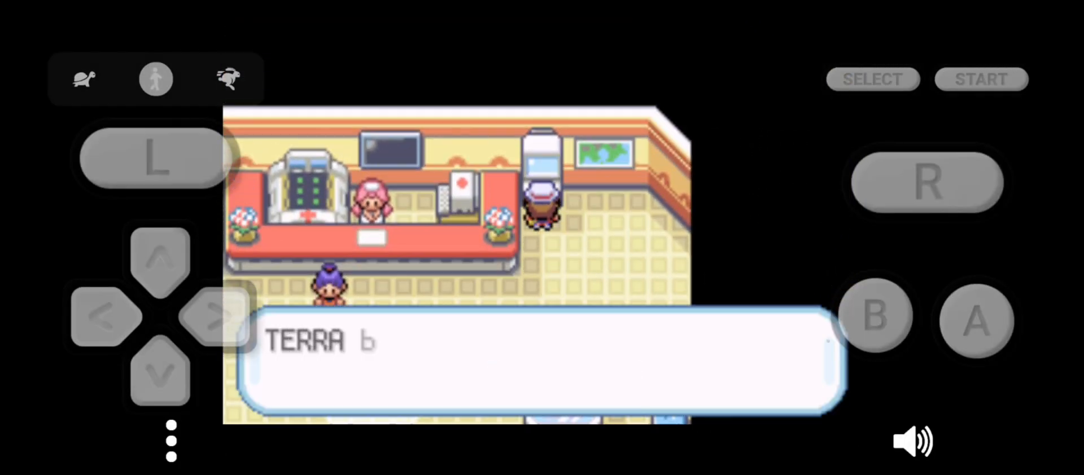
Access the Pokémon Center PC, pick the player's own PC, and dismiss the message.
{"action": "left_click", "coordinate": [975, 318]}
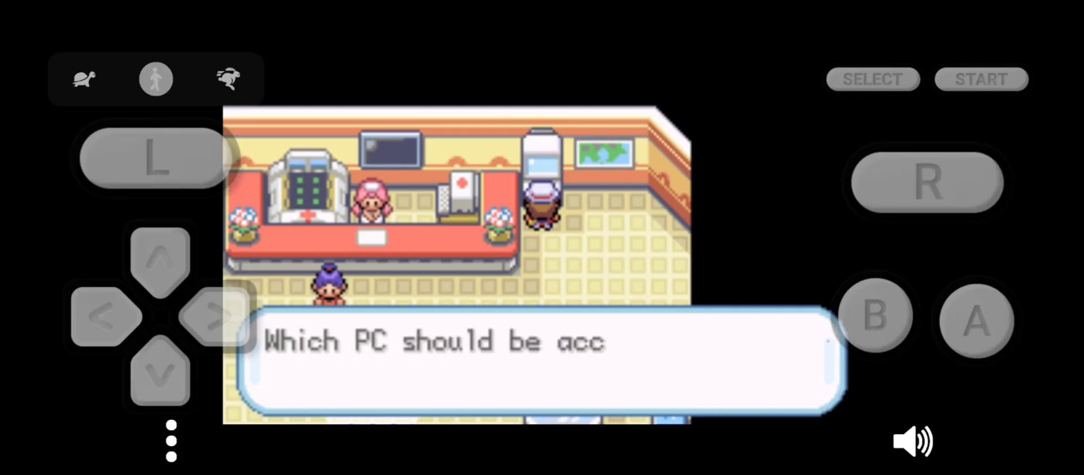
{"action": "left_click", "coordinate": [974, 320]}
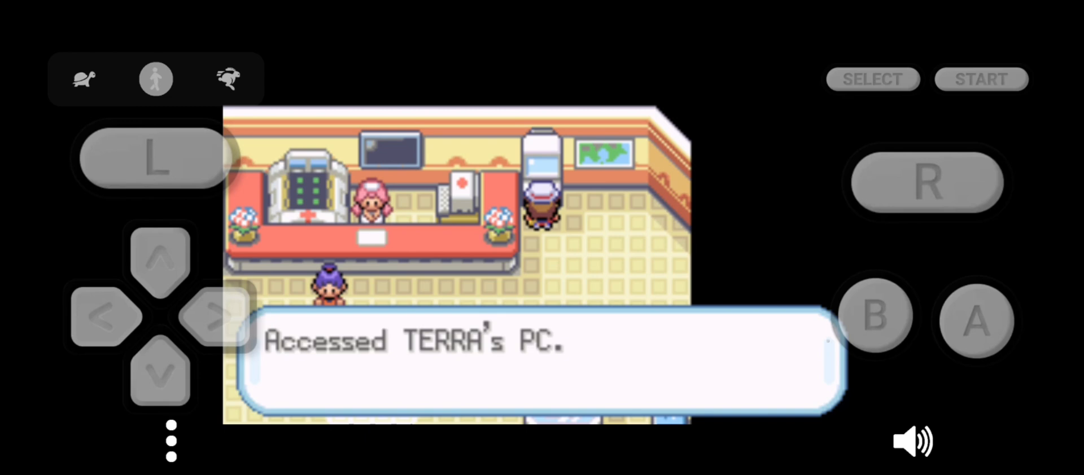
{"action": "left_click", "coordinate": [975, 318]}
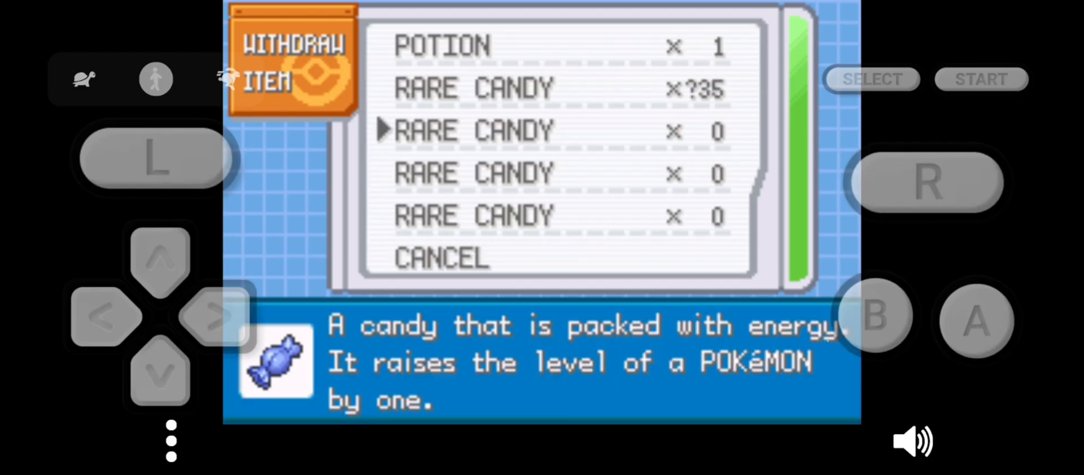
Move up the withdrawal list to the Rare Candy stack of ?35.
{"action": "key", "text": "Up"}
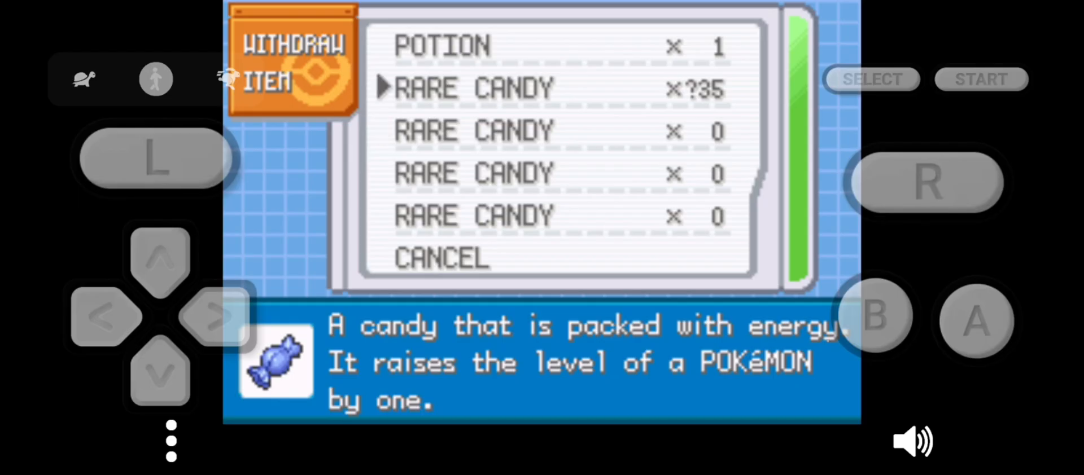